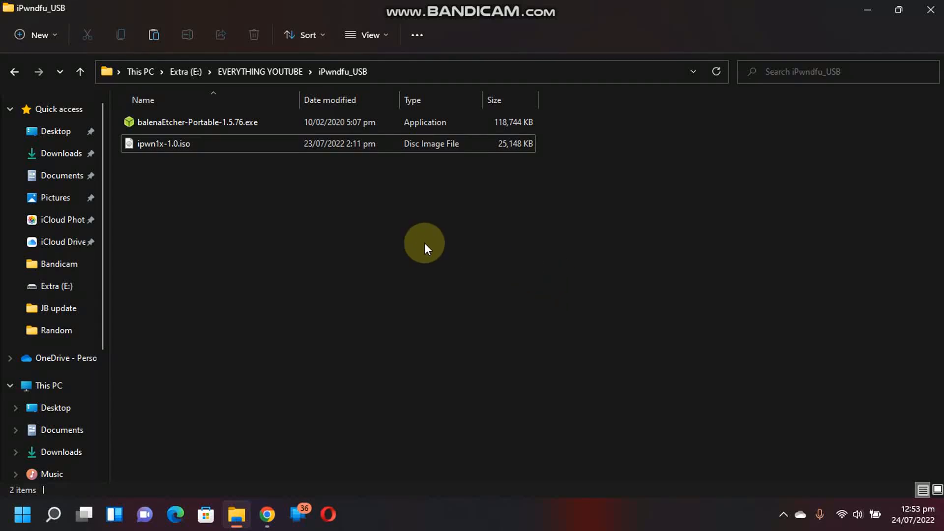
Review the Etcher download section on balena.io/etcher in Chrome
left_click(163, 143)
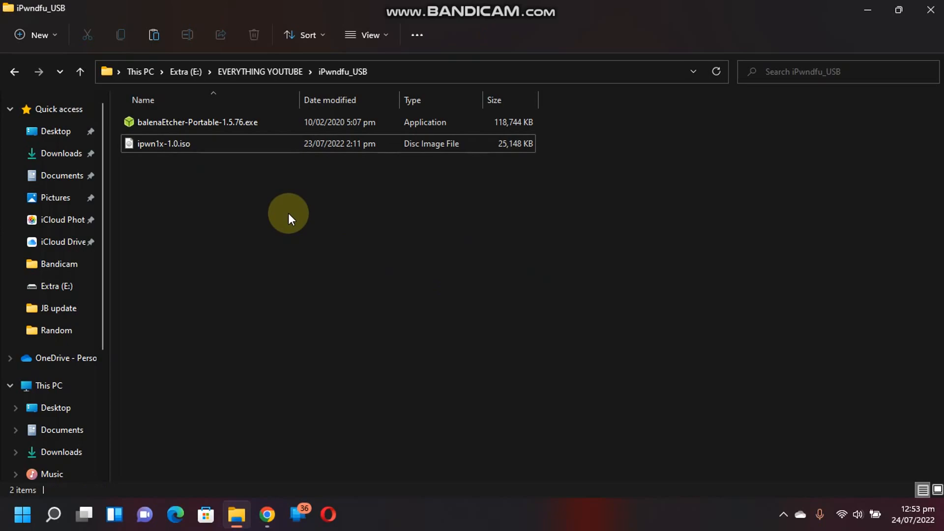
mouse_move(658, 267)
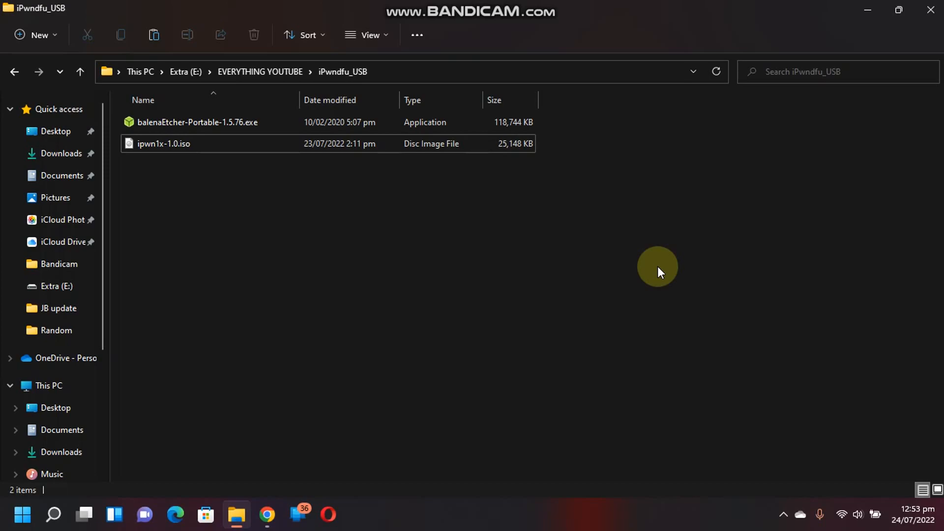
left_click(197, 122)
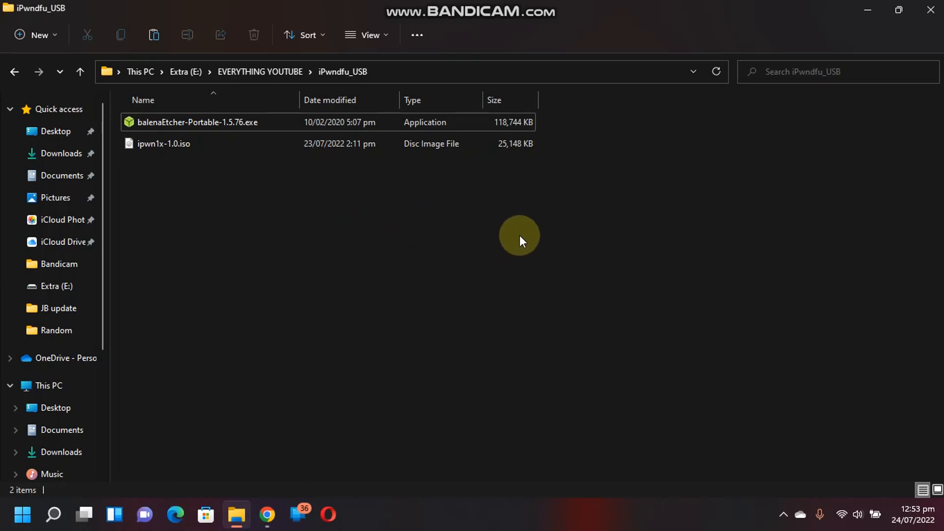
mouse_move(422, 263)
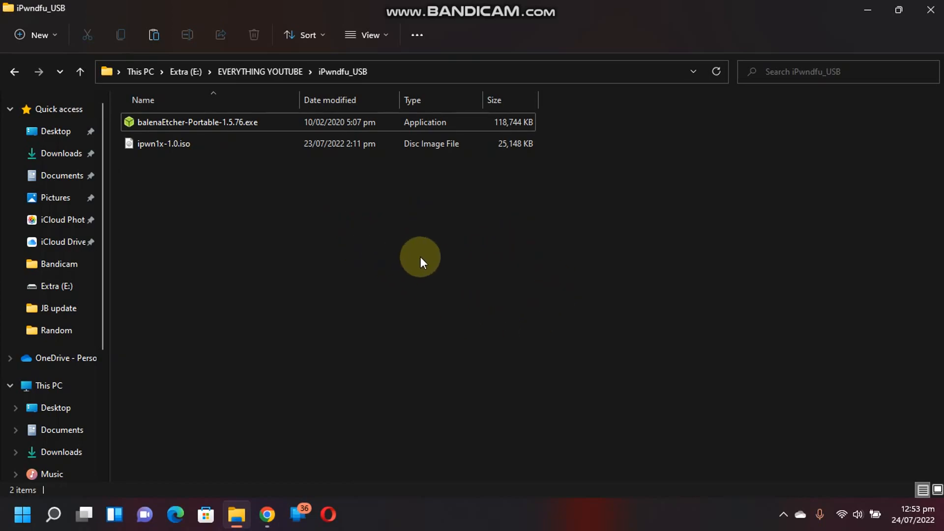
mouse_move(422, 295)
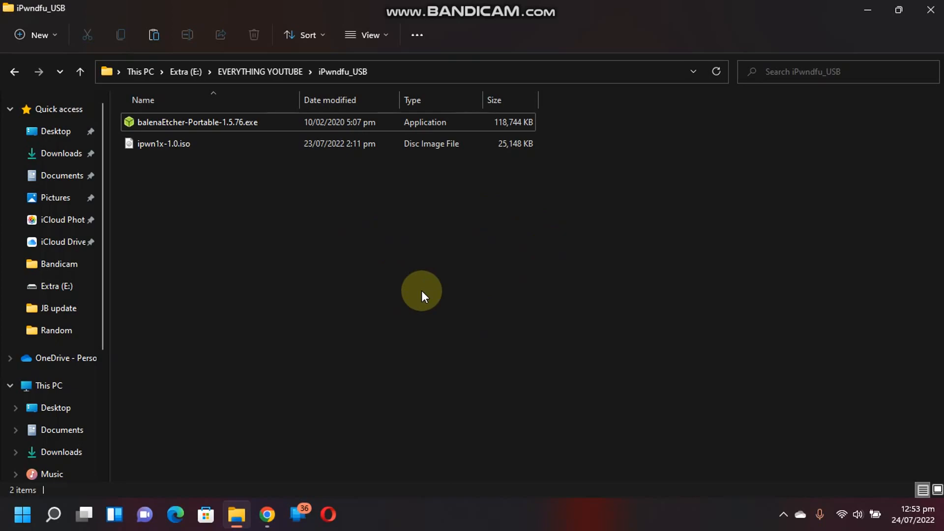
mouse_move(508, 261)
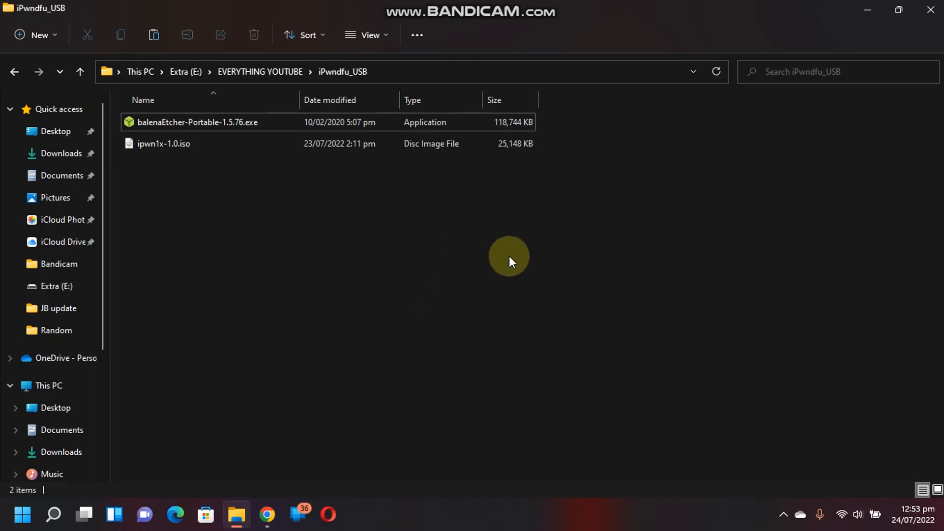
left_click(196, 122)
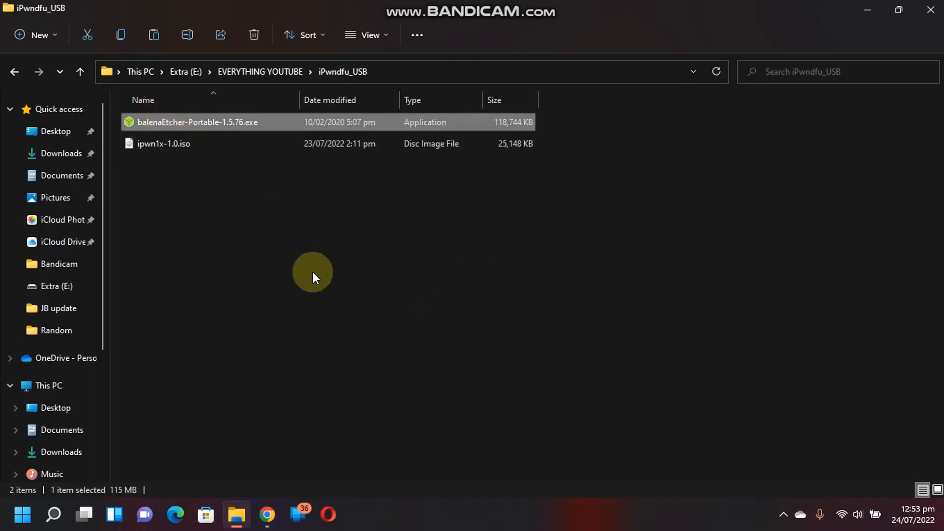
mouse_move(181, 147)
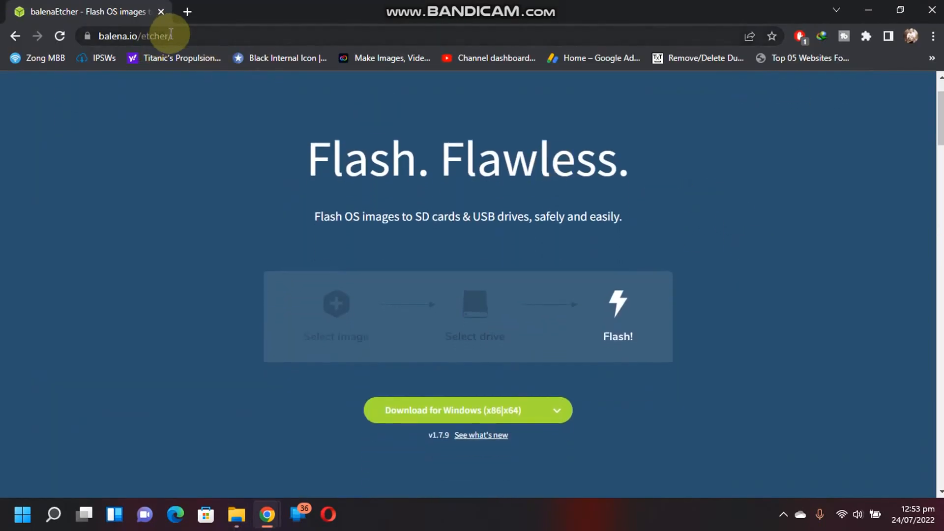
scroll("down", 3)
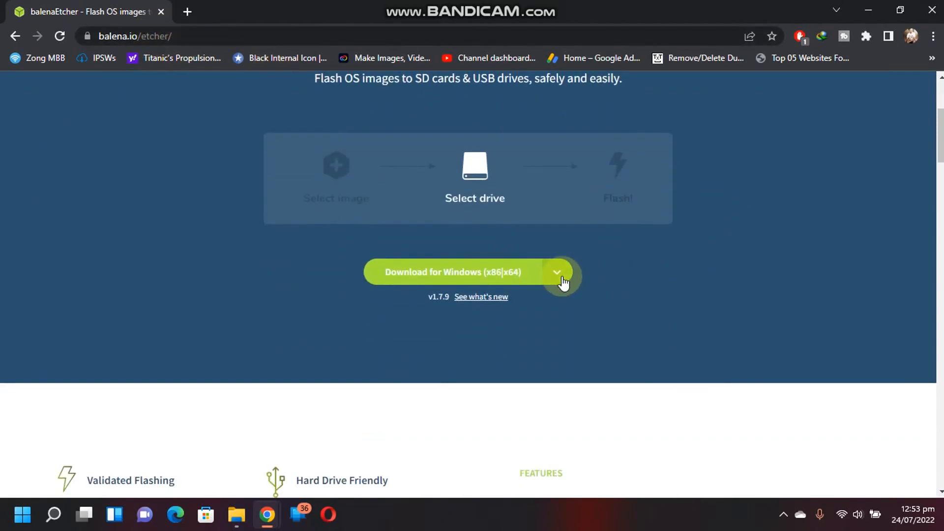
left_click(554, 271)
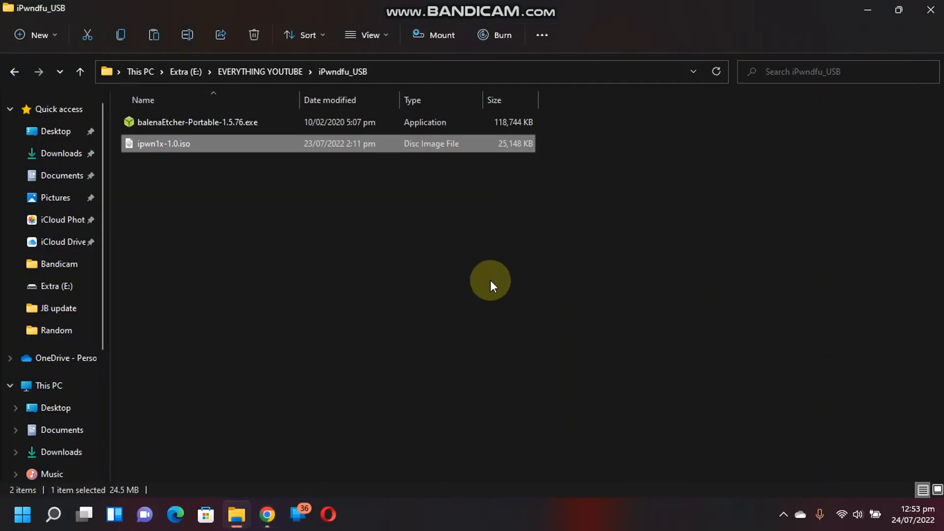
Run the portable Etcher executable as administrator from File Explorer
left_click(198, 122)
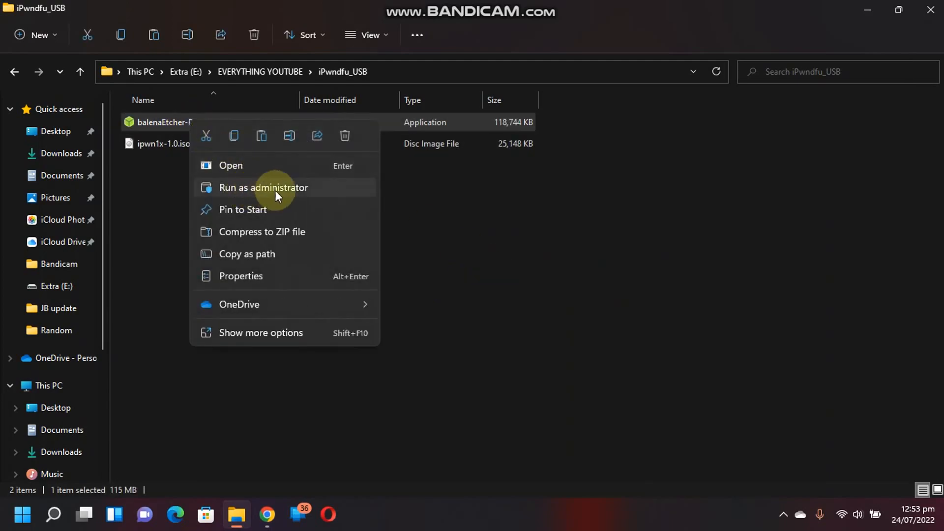
left_click(264, 187)
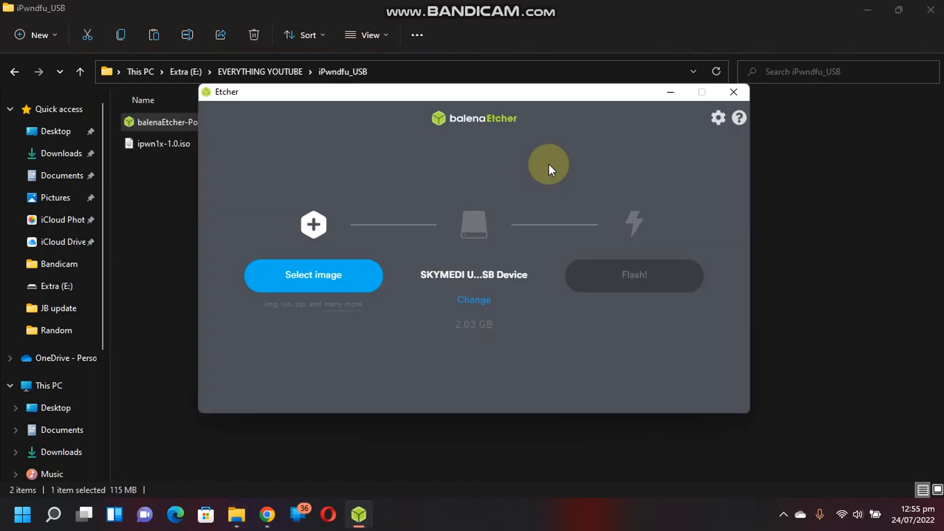
mouse_move(502, 267)
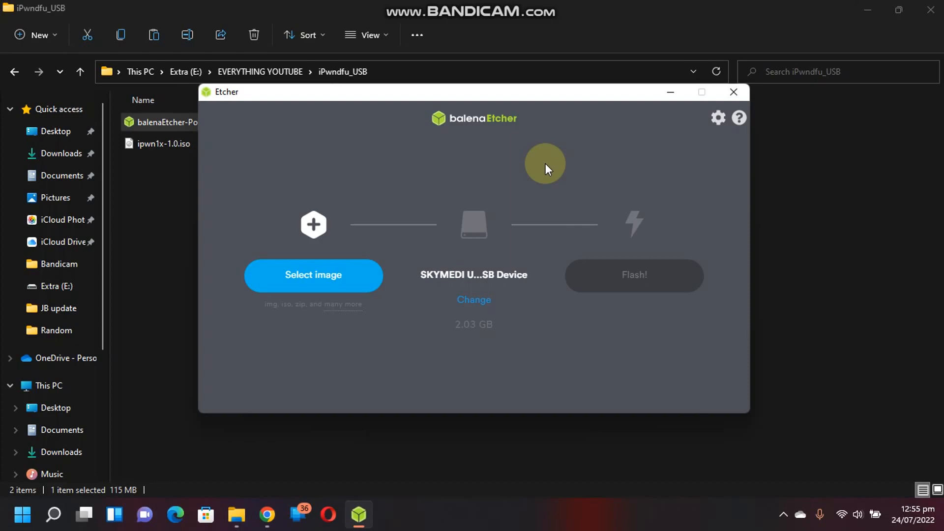
mouse_move(566, 167)
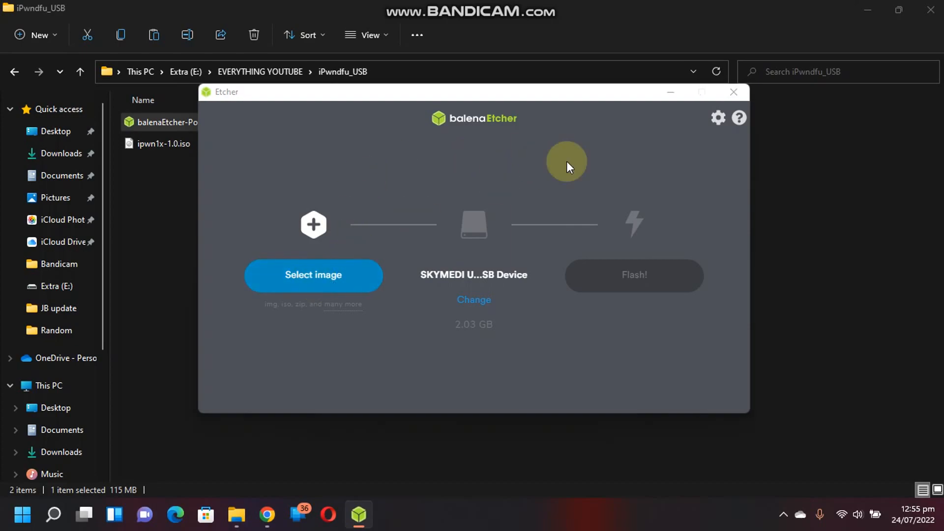
Flash ipwn1x-1.0.iso to the SKYMEDI USB drive and wait for Flash Complete
left_click(312, 275)
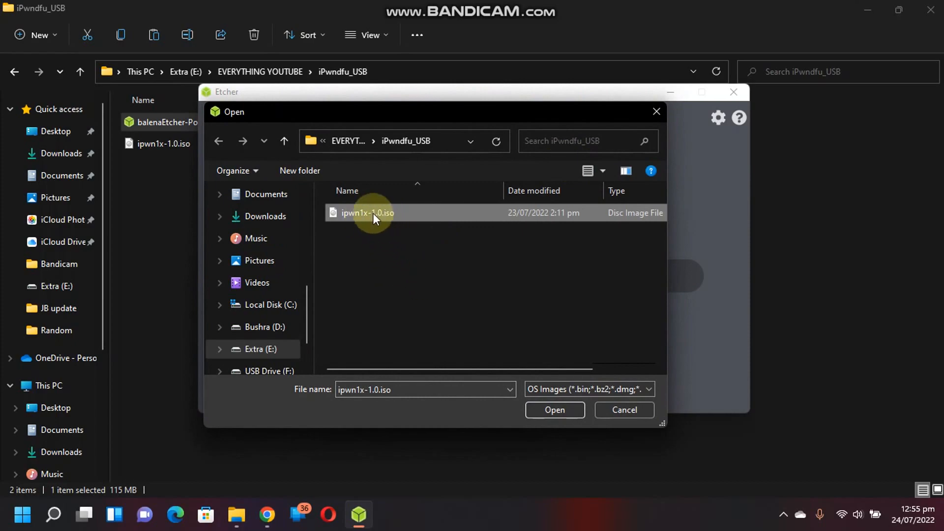
left_click(554, 409)
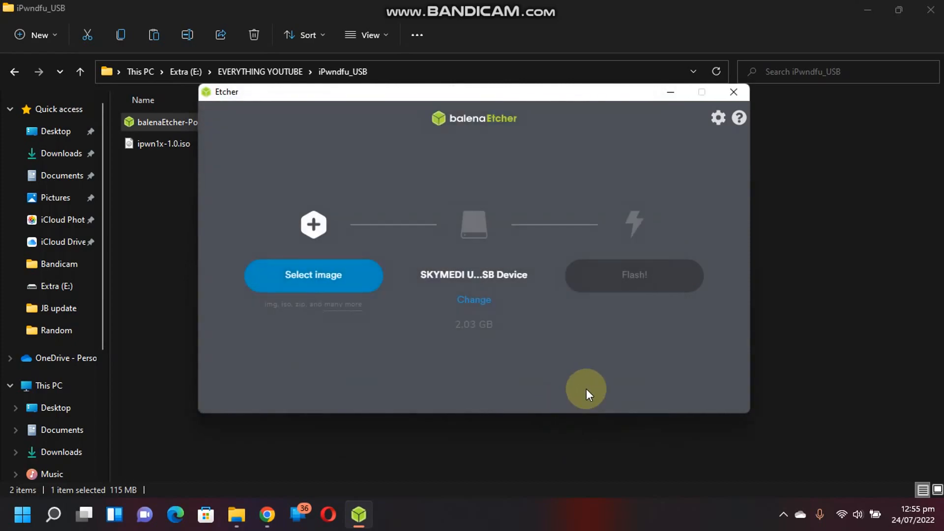
left_click(633, 275)
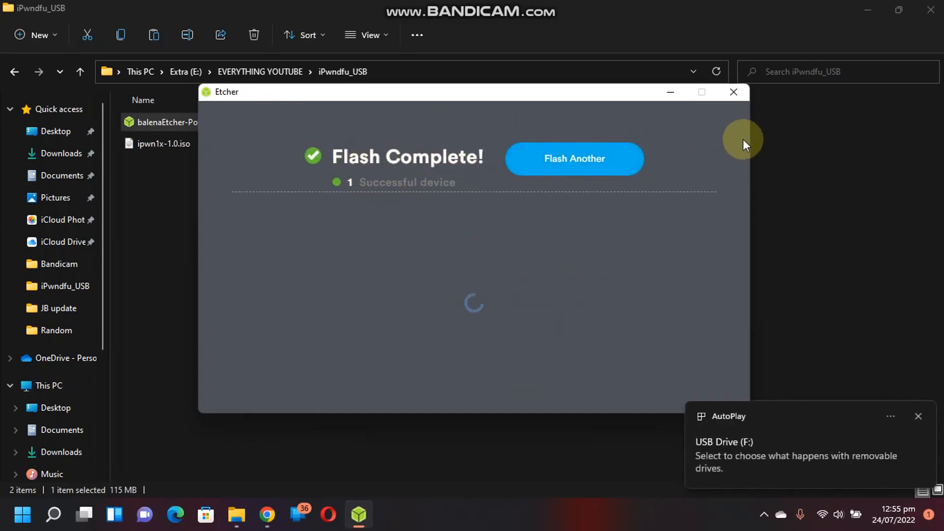
mouse_move(698, 138)
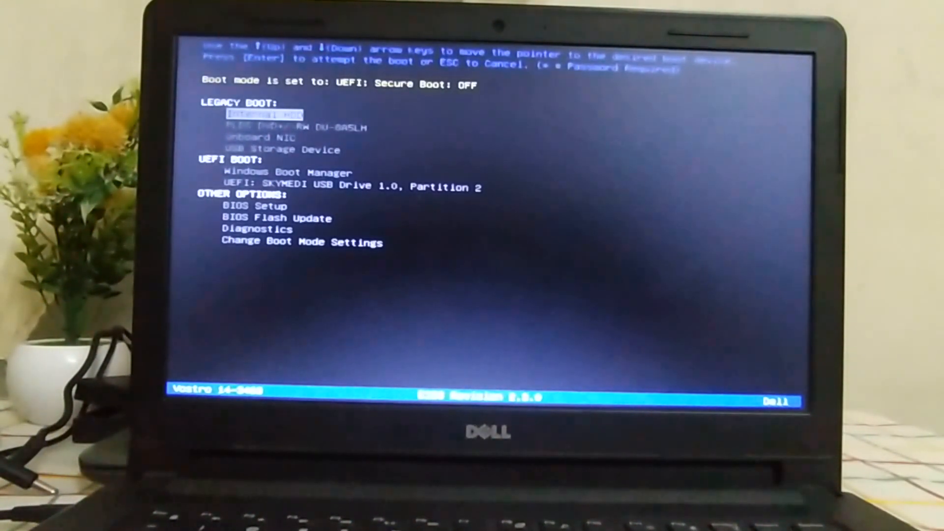
Select the SKYMEDI USB Drive in the F12 boot menu and boot from it
key("down")
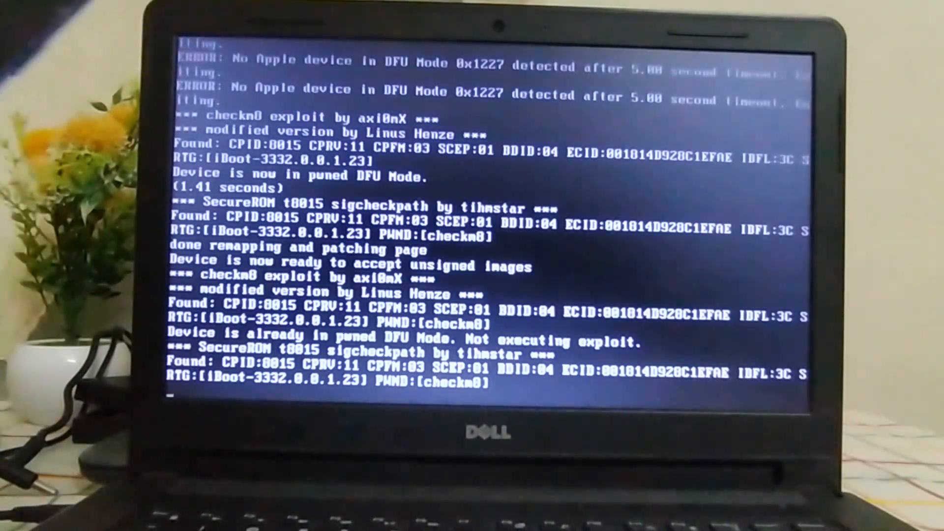
Follow ipwndfu's checkm8 output until the device is reported in pwned DFU mode
scroll("down", 3)
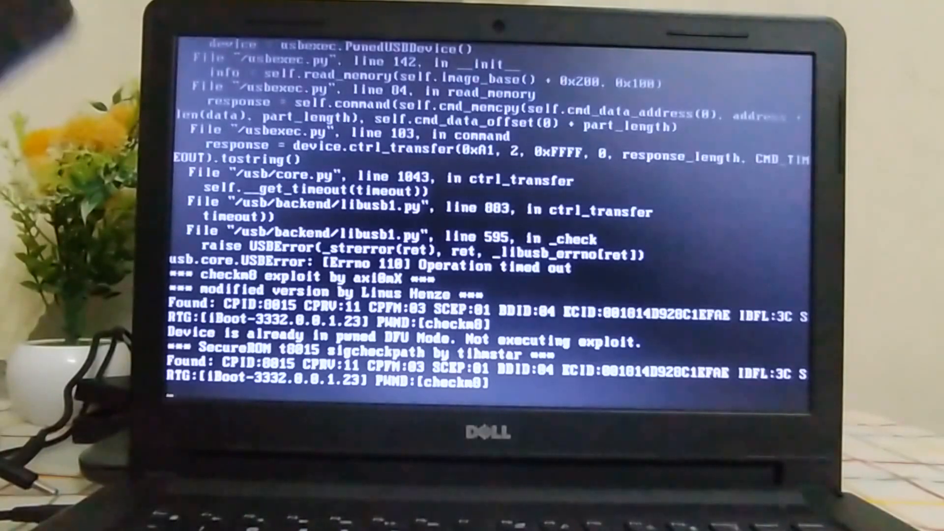